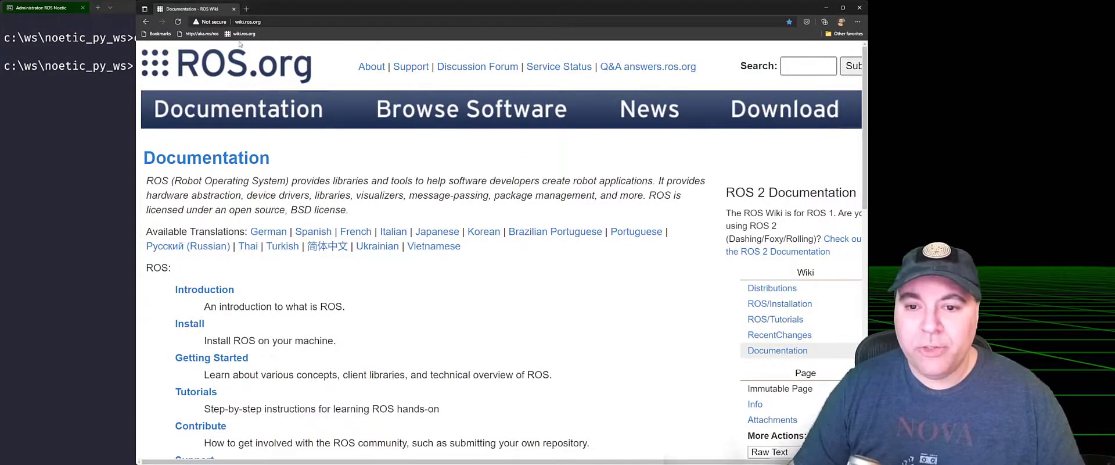
Open the ROS wiki's "Writing a Simple Publisher and Subscriber (Python)" tutorial from the Tutorials list.
left_click(195, 392)
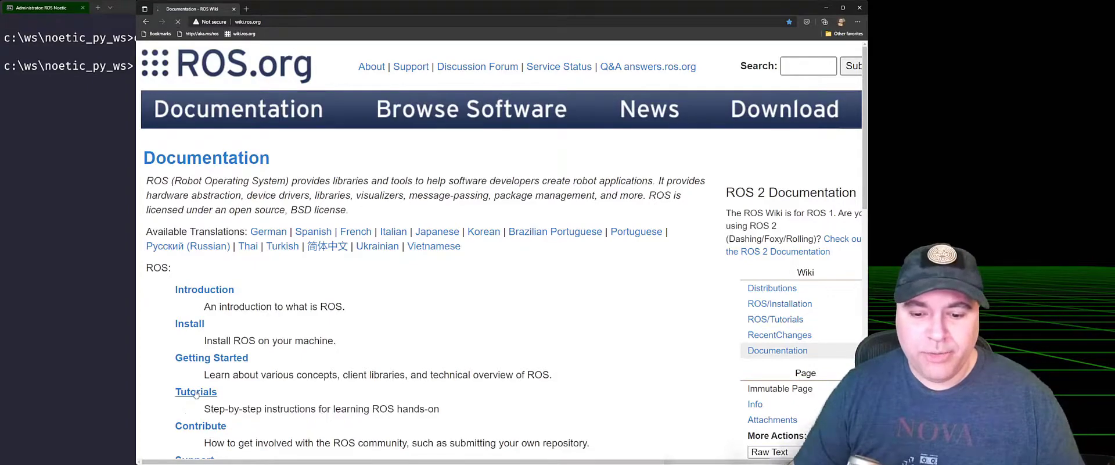
left_click(195, 392)
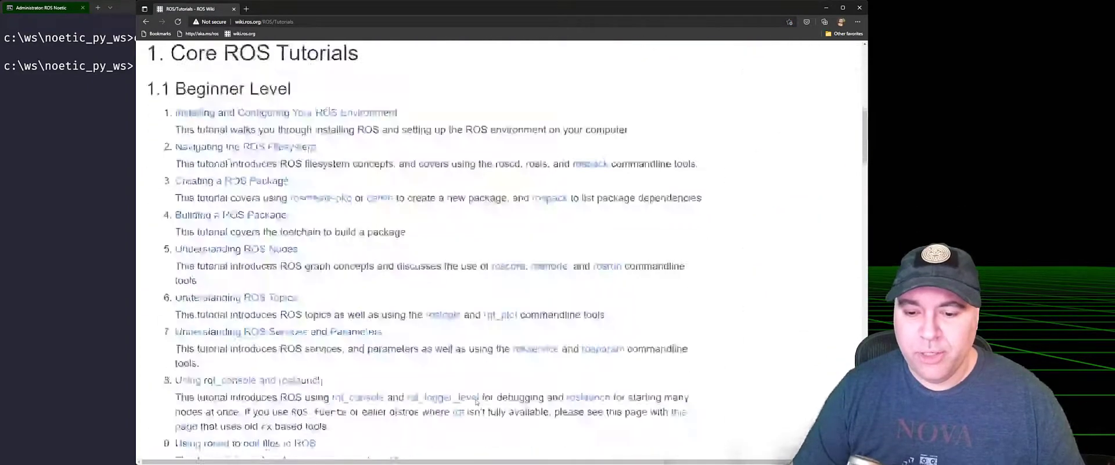
scroll("down", 3)
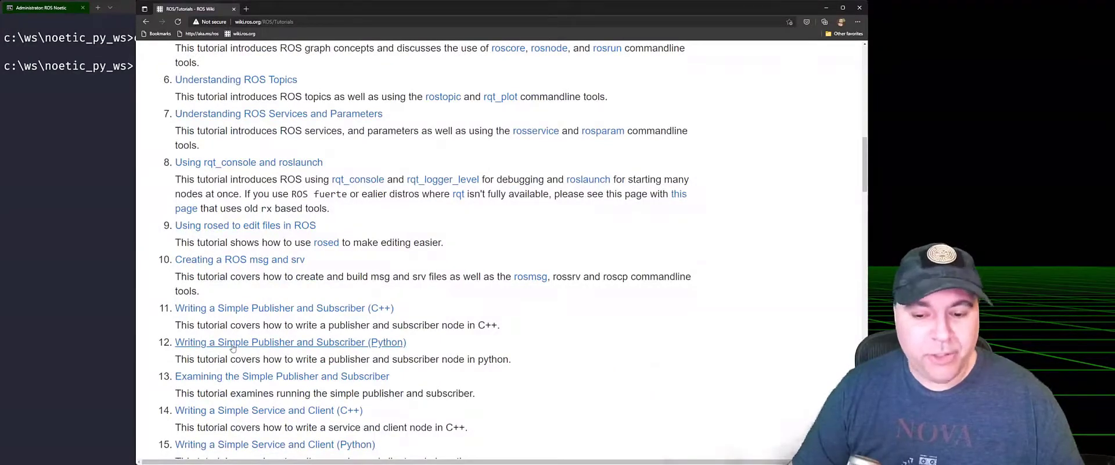
left_click(291, 342)
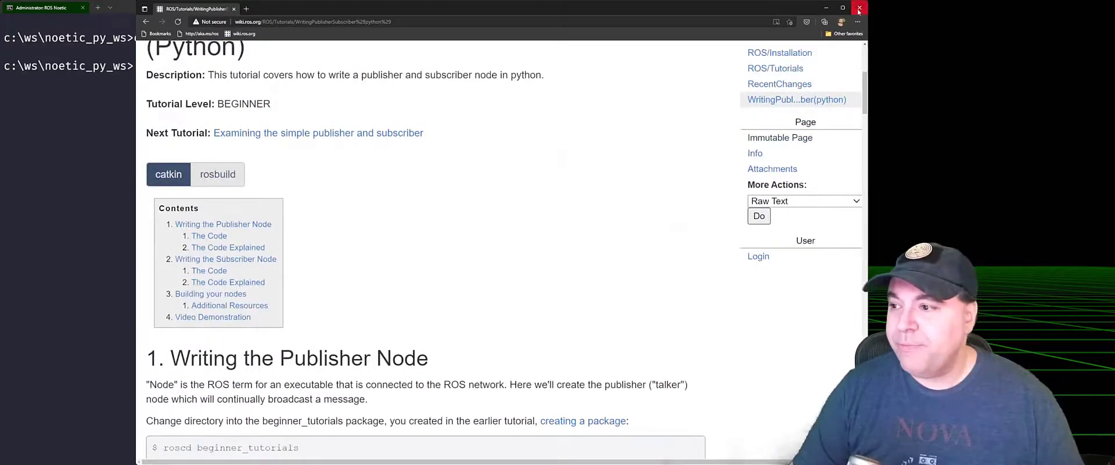
Close Edge, list the ROS noetic variables with "set ros", and launch the editor with "code .".
left_click(859, 7)
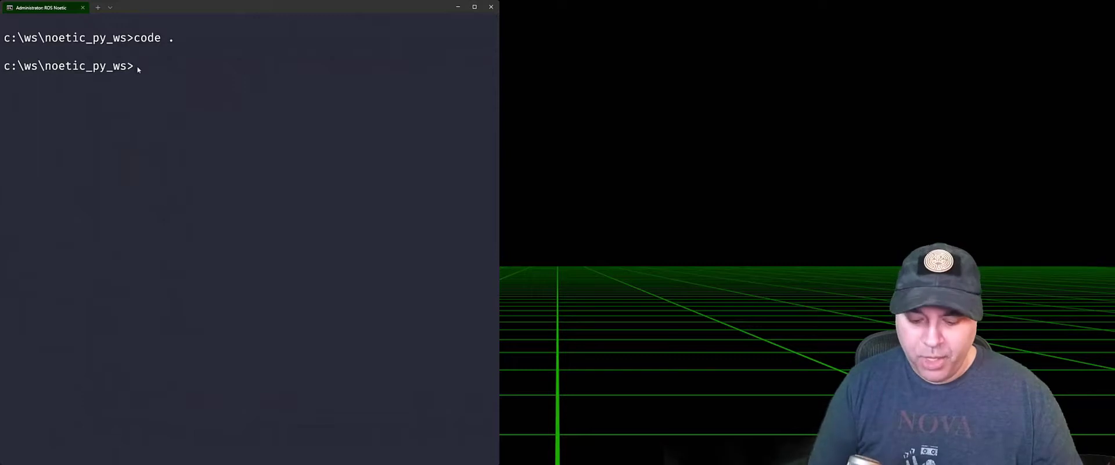
type("code .")
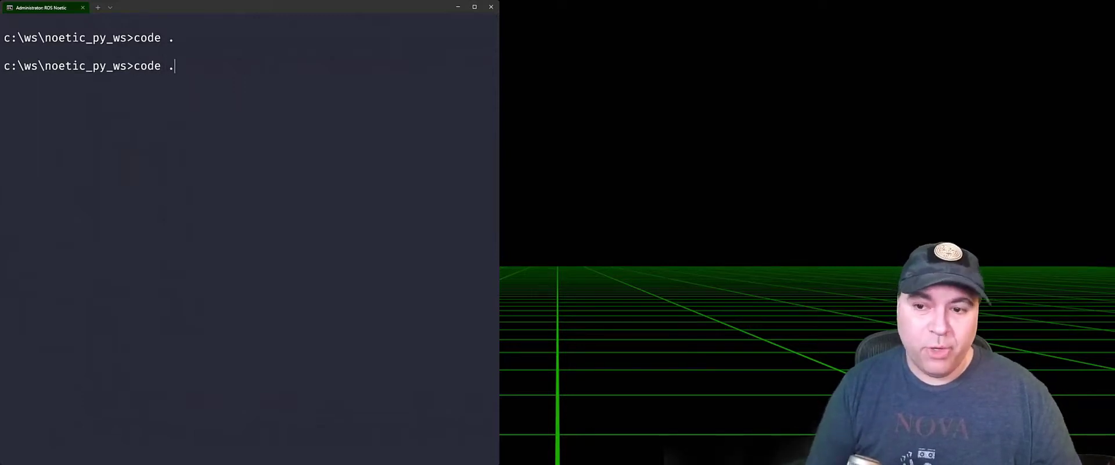
type("set")
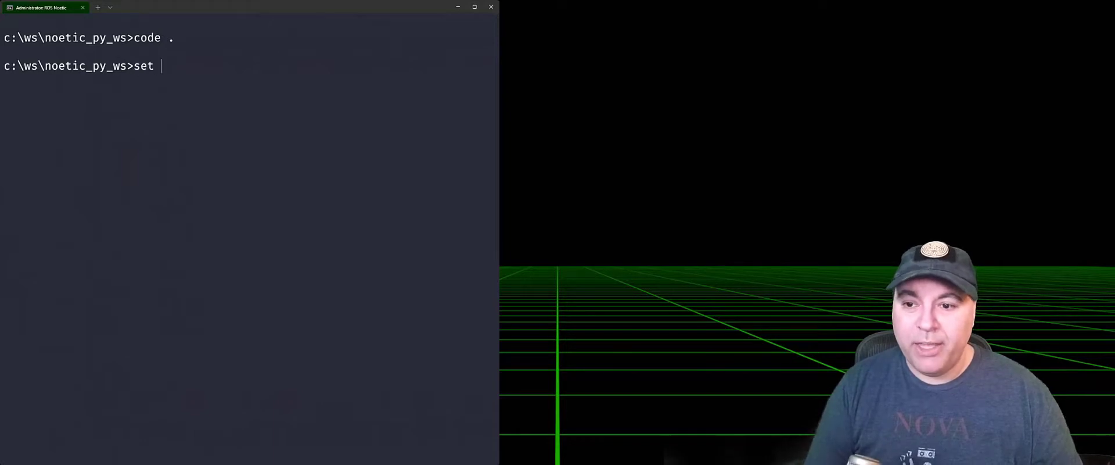
type("ros")
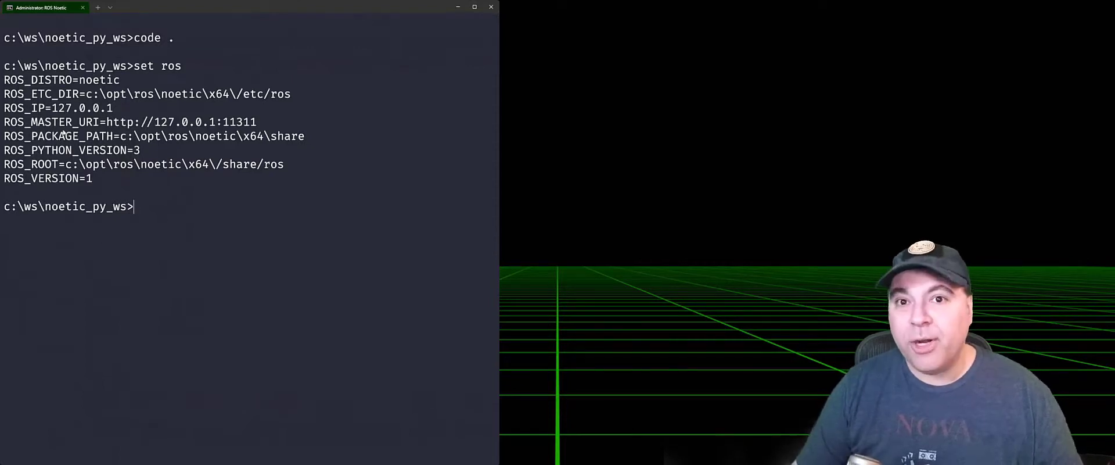
type("code .")
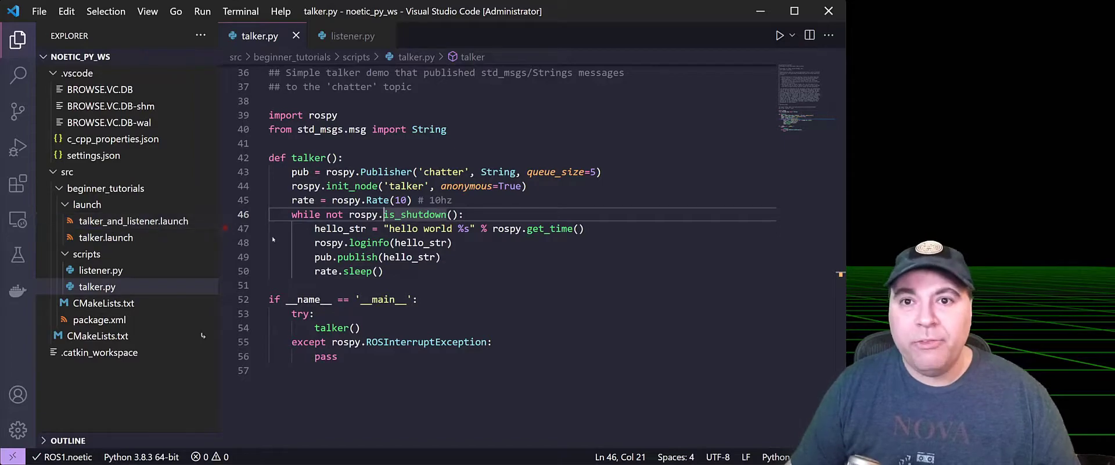
mouse_move(340, 227)
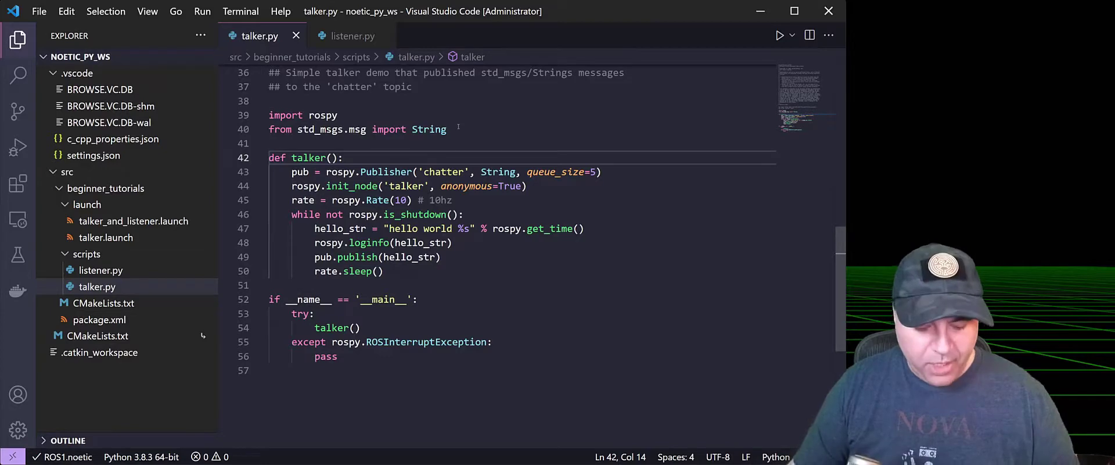
Via "Python: Select Interpreter", choose the python.exe under c:\opt\ros\noetic\x64.
key("ctrl+shift")
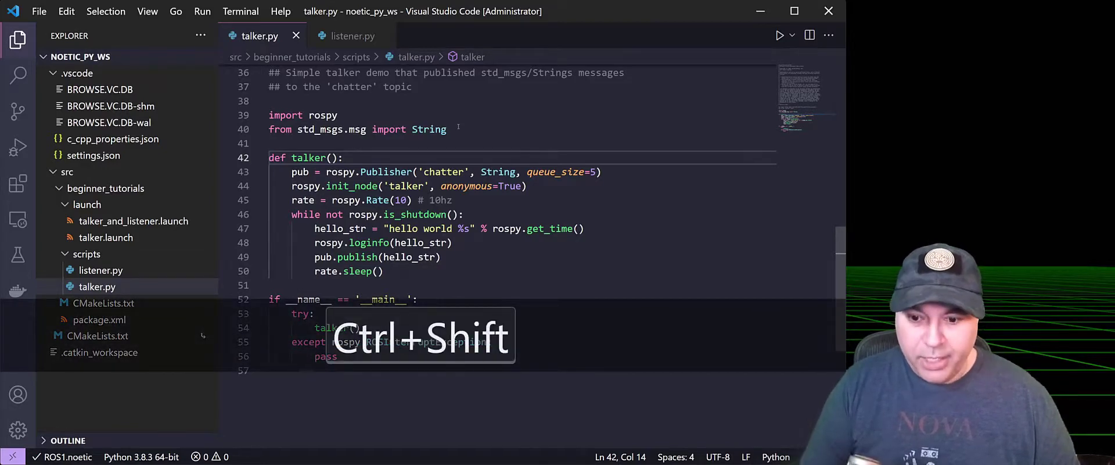
key("ctrl+shift+p")
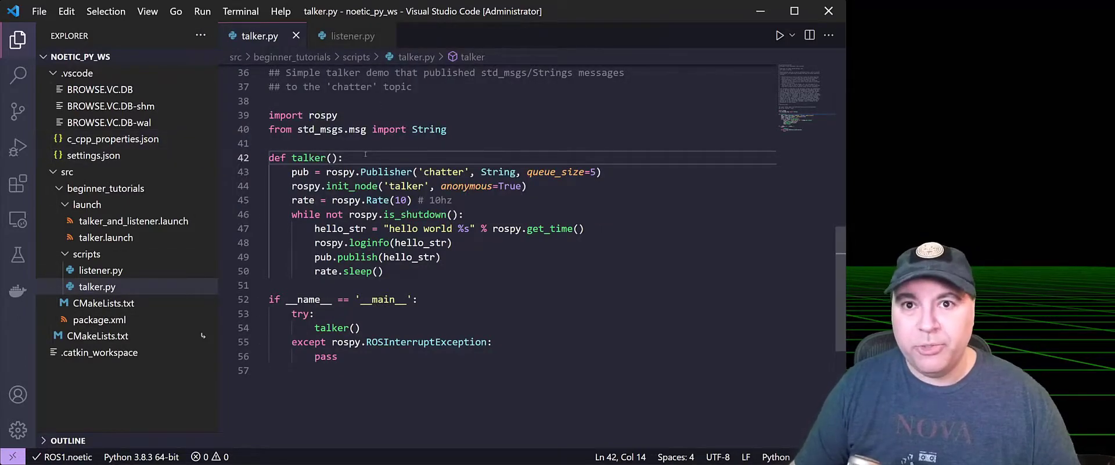
double_click(414, 214)
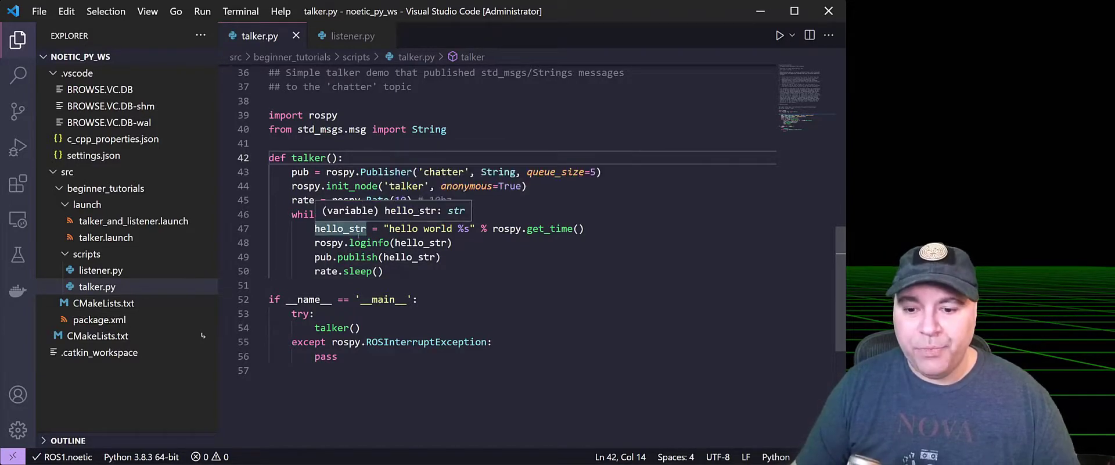
key("ctrl+shift")
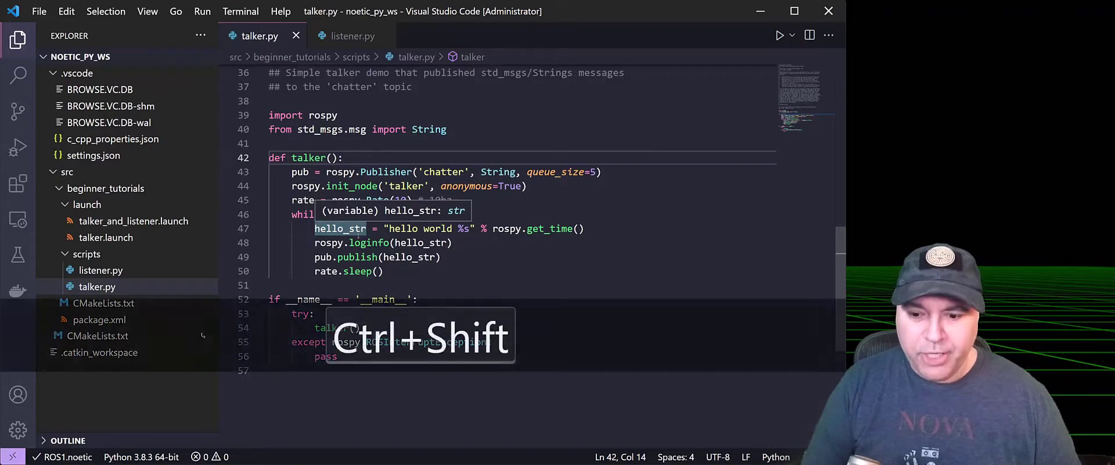
key("Ctrl+Shift+P")
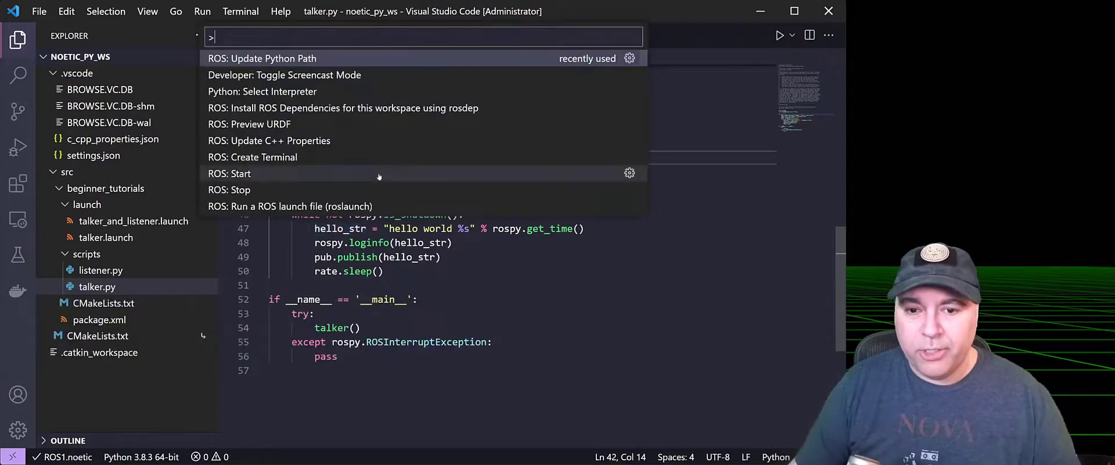
mouse_move(328, 91)
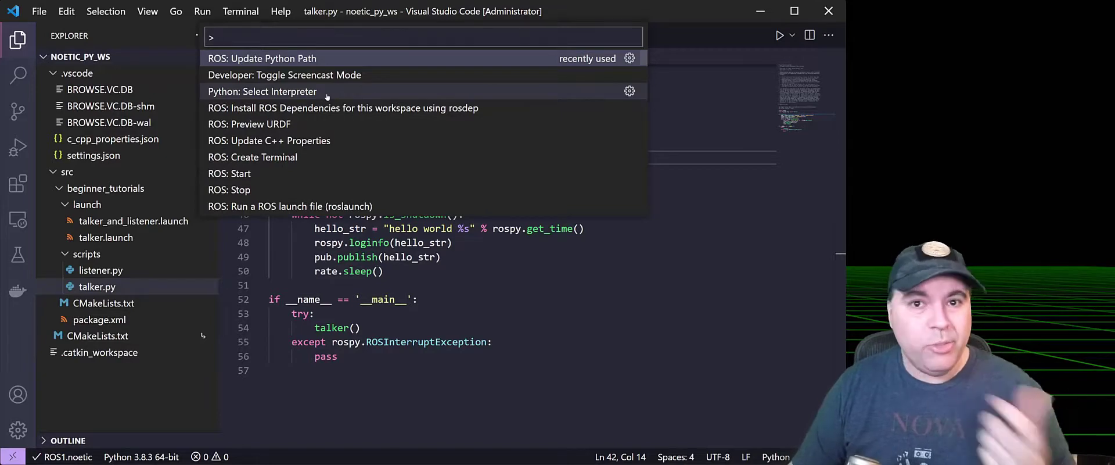
left_click(261, 91)
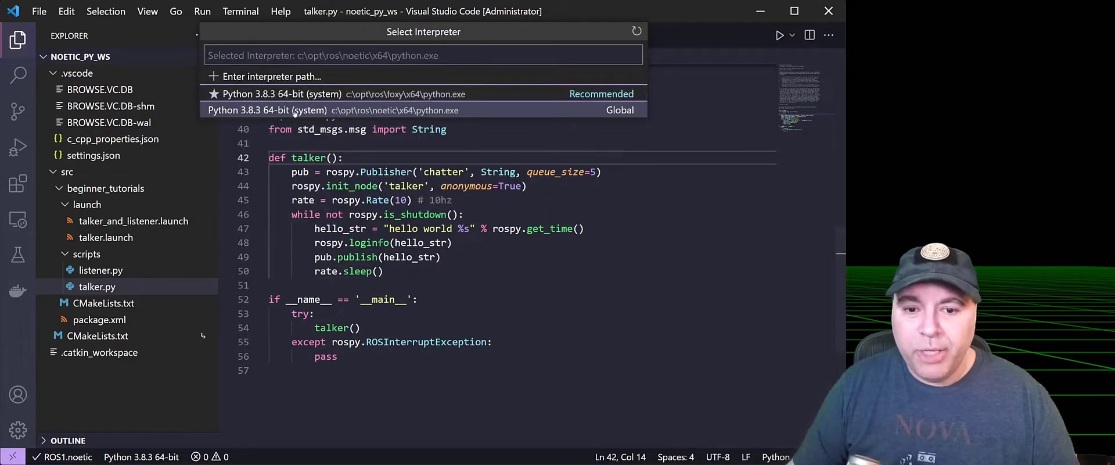
mouse_move(423, 93)
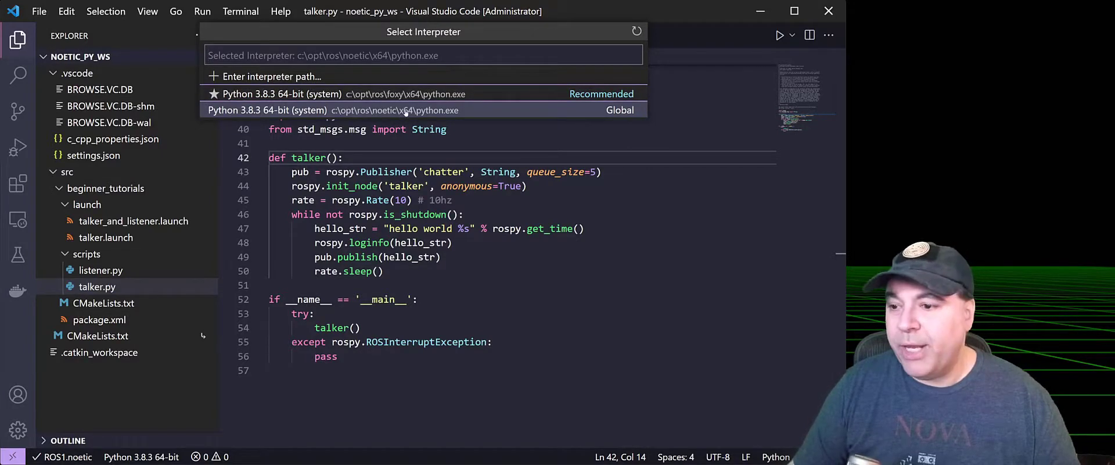
left_click(395, 109)
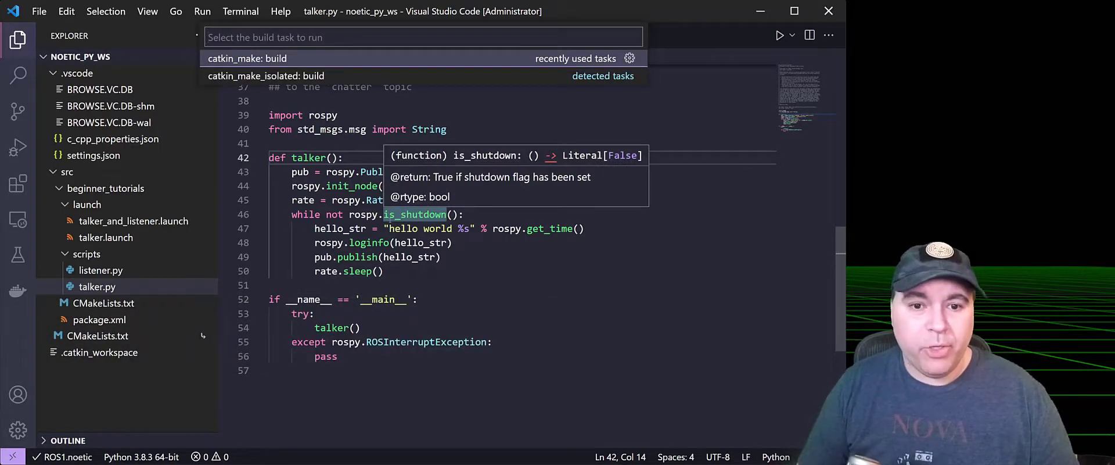
Run the "catkin_make: build" task so build and devel folders are generated.
left_click(263, 58)
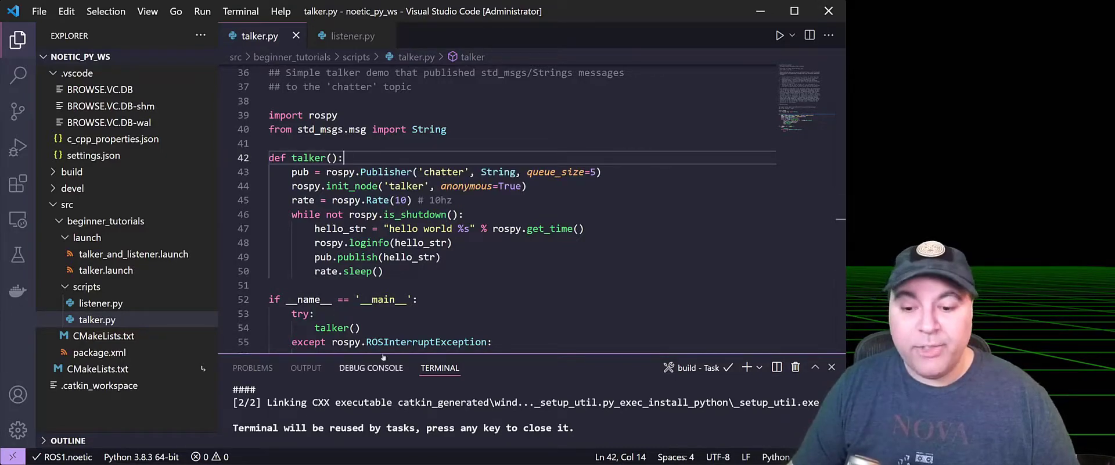
mouse_move(18, 147)
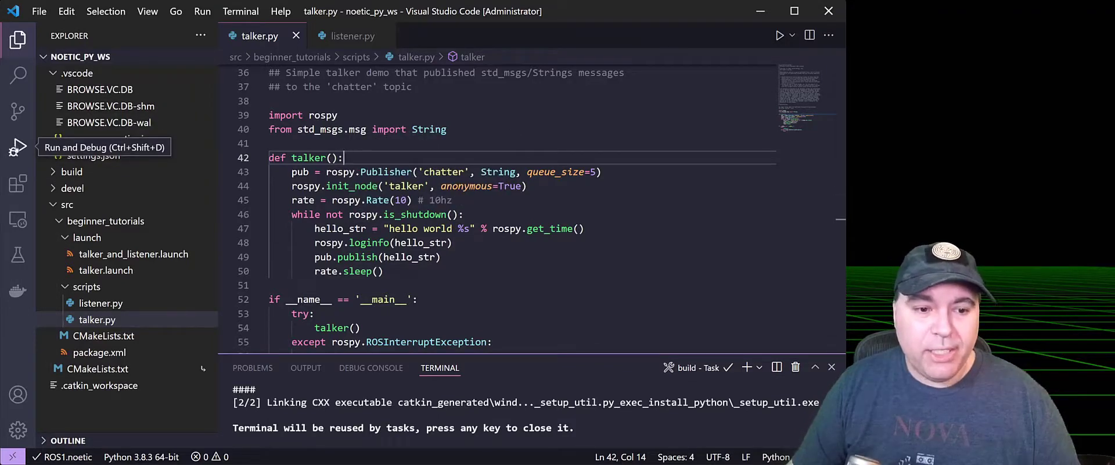
In Run and Debug, start creating a launch.json twice and dismiss the Python templates each time.
left_click(17, 147)
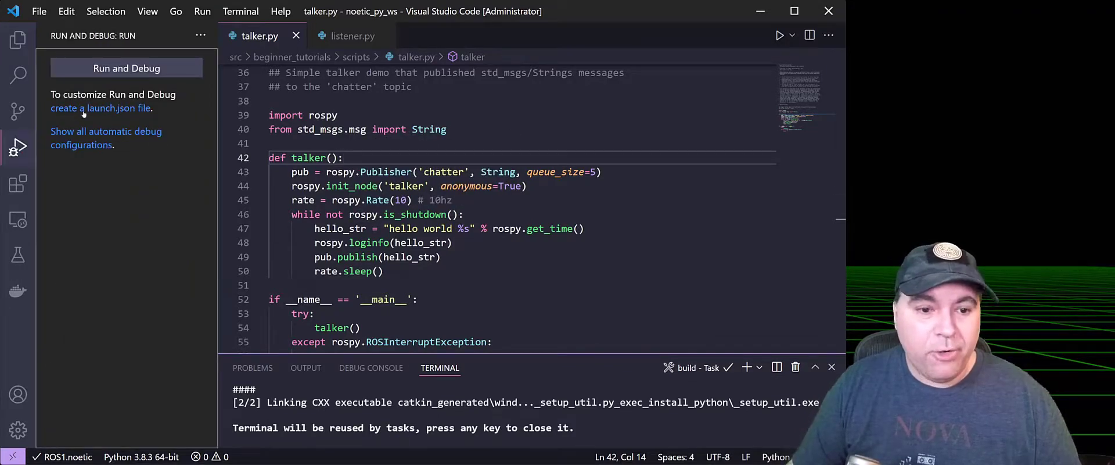
left_click(127, 68)
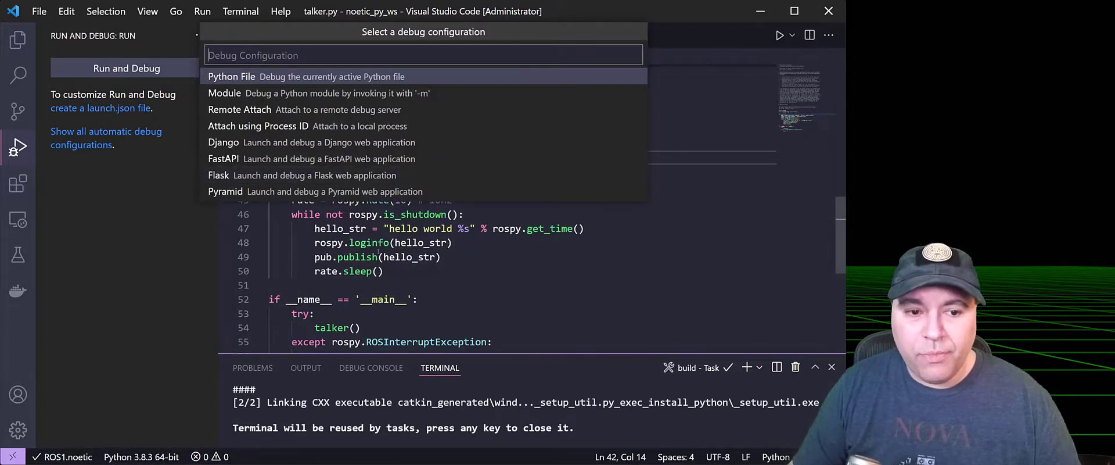
key("Escape")
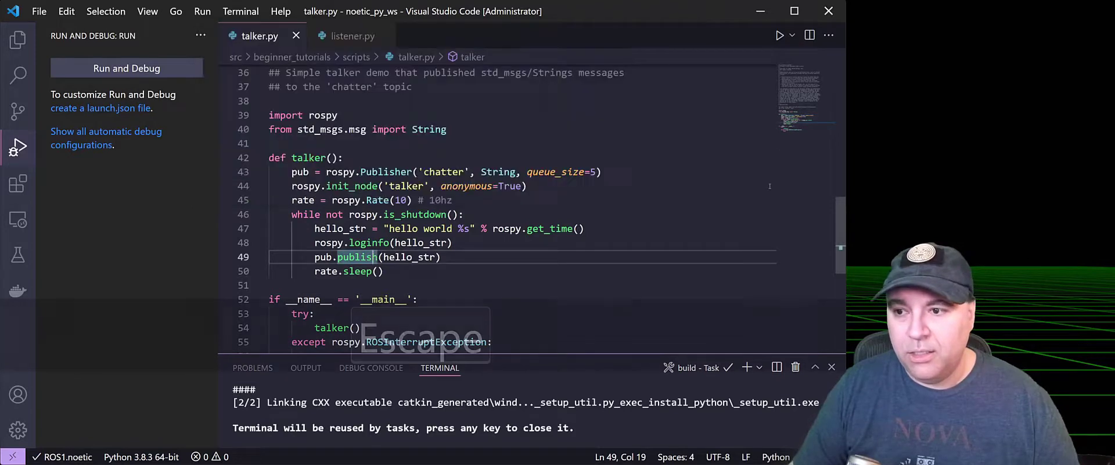
key("Escape")
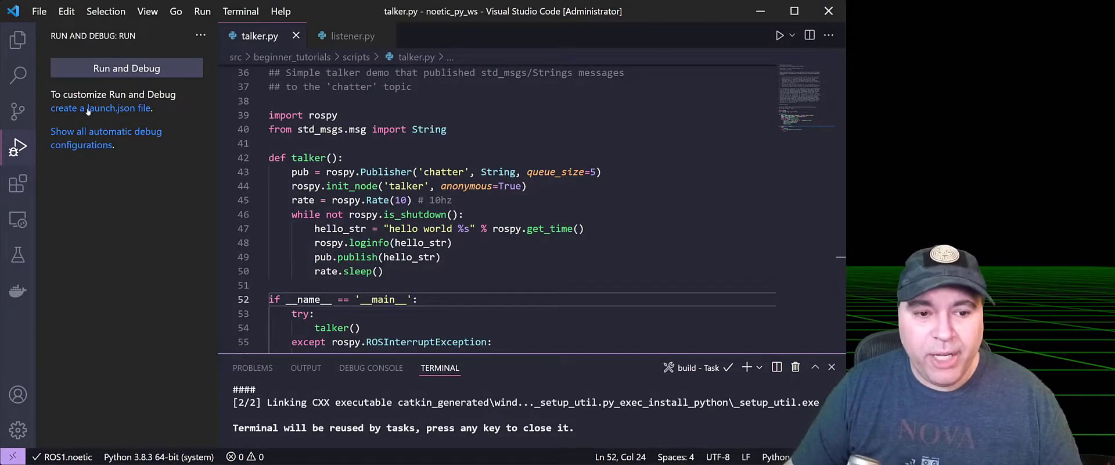
left_click(126, 67)
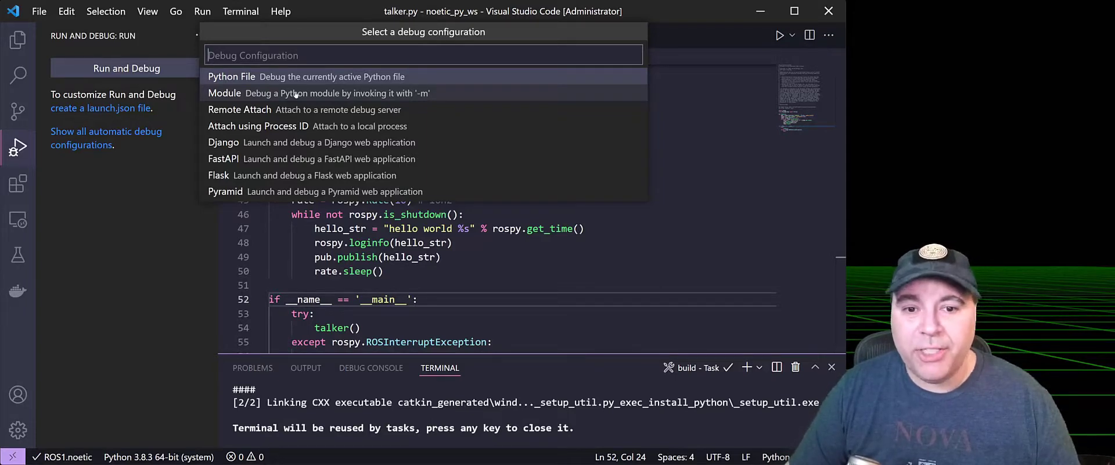
key("Escape")
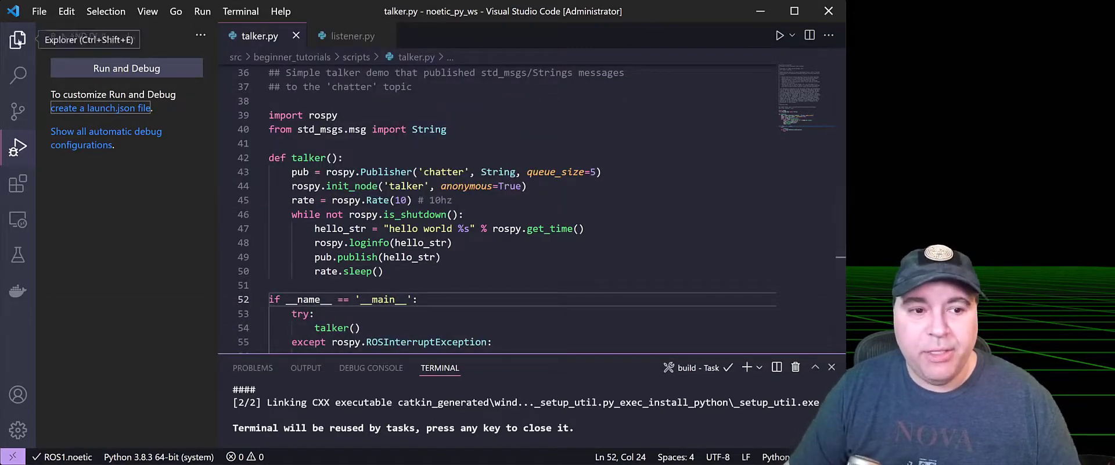
Generate launch.json with a "ROS: Launch" entry for beginner_tutorials' talker.launch.
left_click(106, 270)
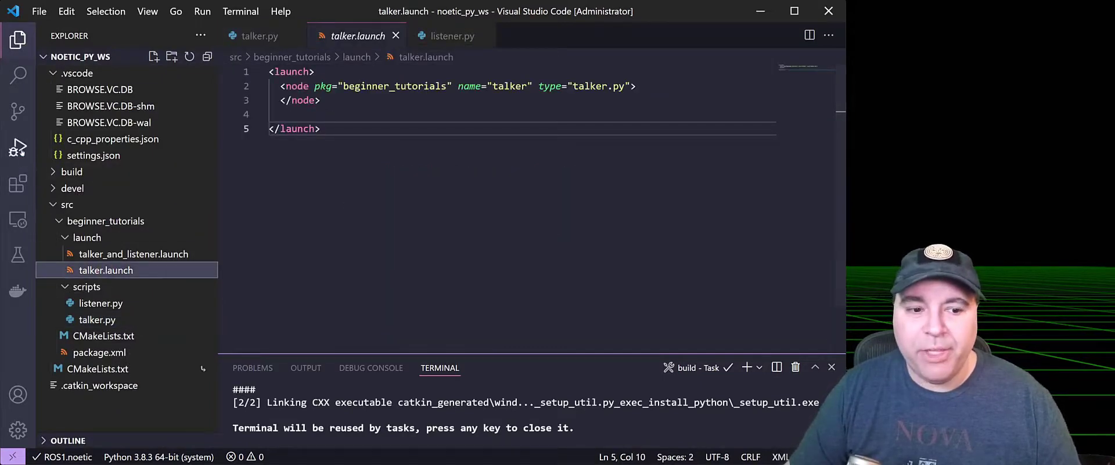
left_click(17, 146)
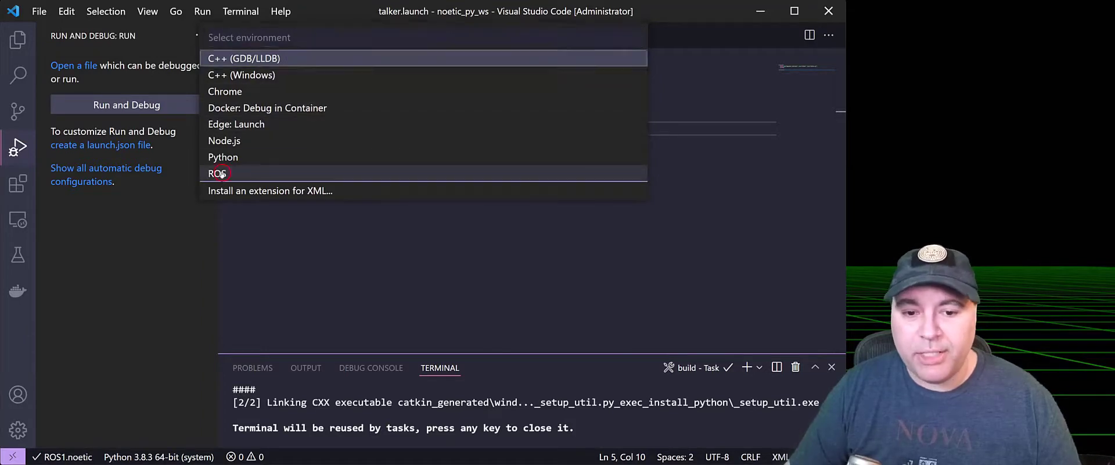
left_click(217, 173)
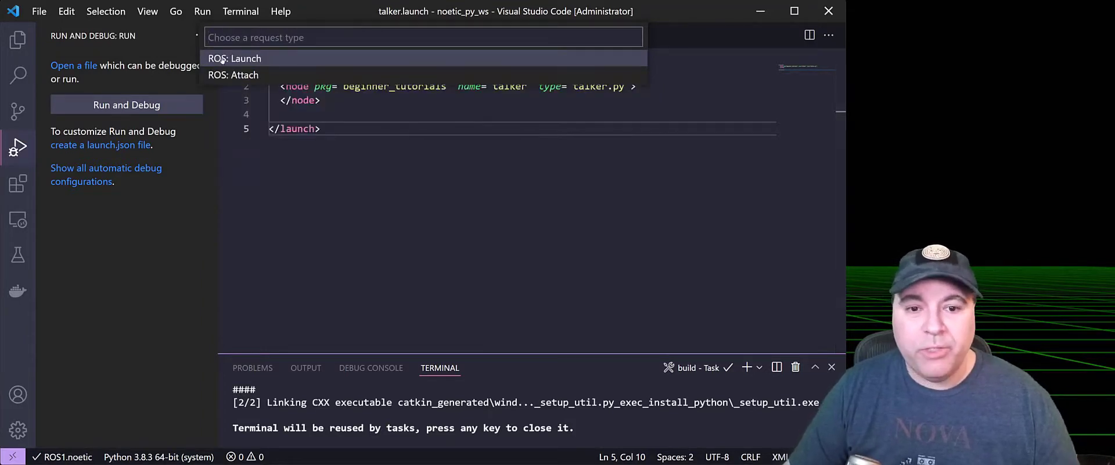
left_click(236, 58)
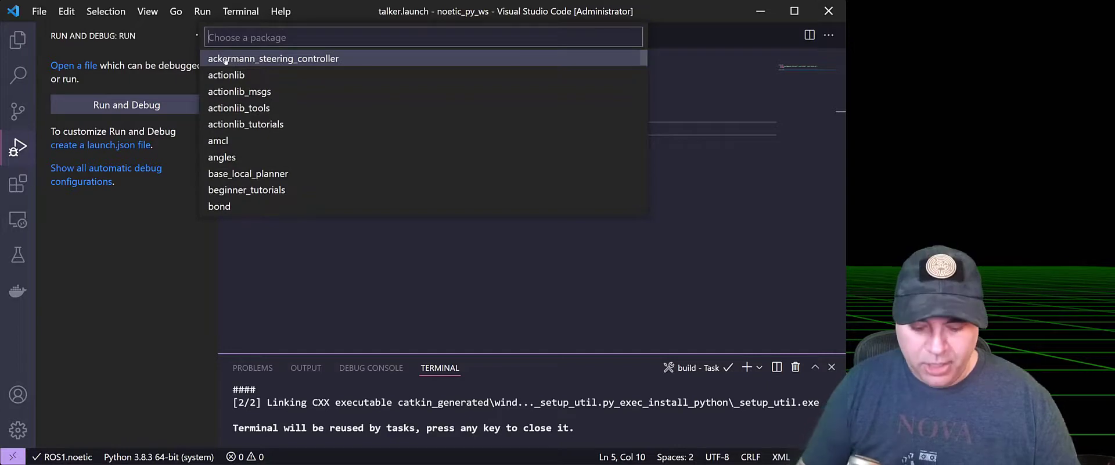
type("bu")
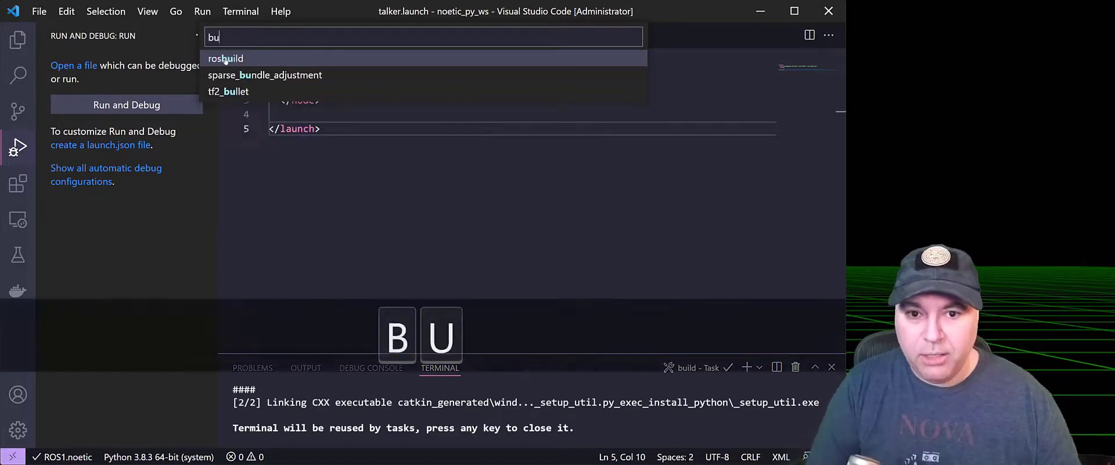
key("Backspace")
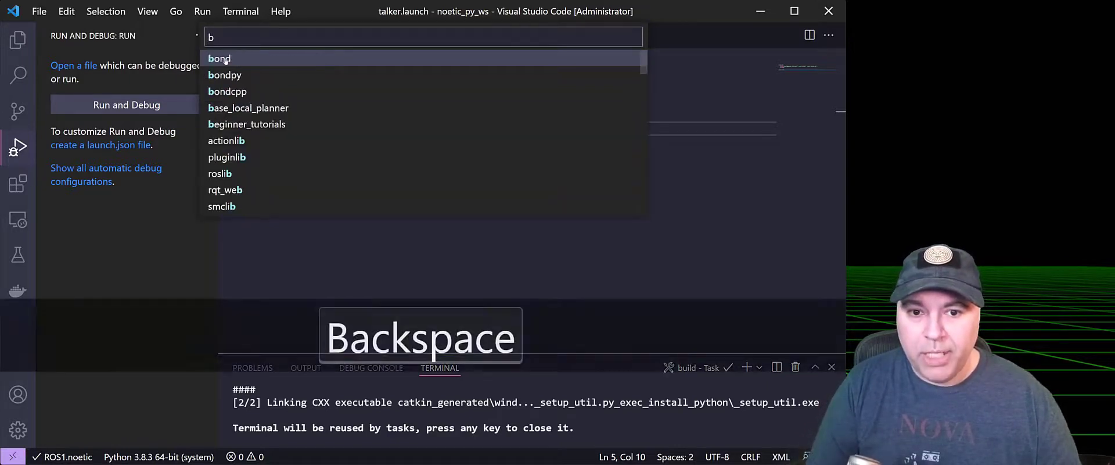
key("Backspace")
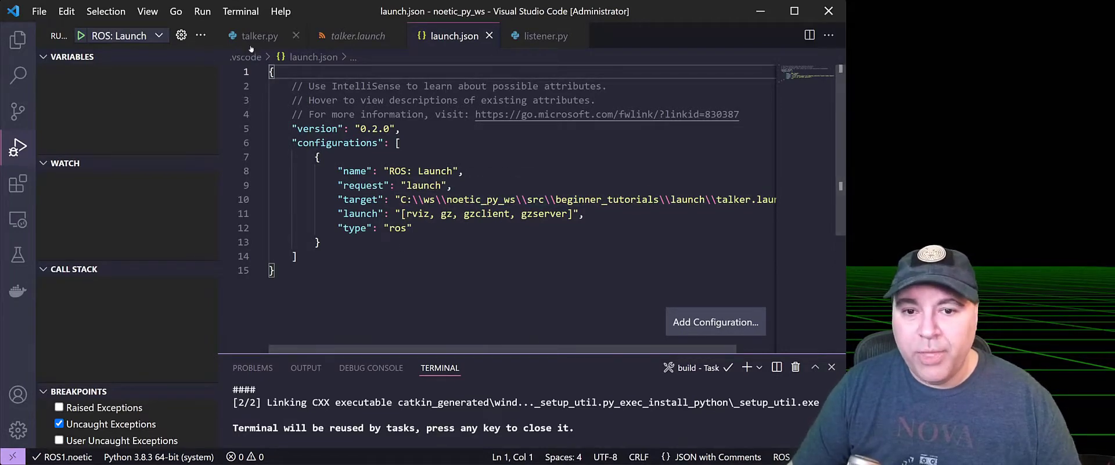
Set a breakpoint at line 48 of talker.py and start "ROS: Launch" so it pauses there.
left_click(260, 36)
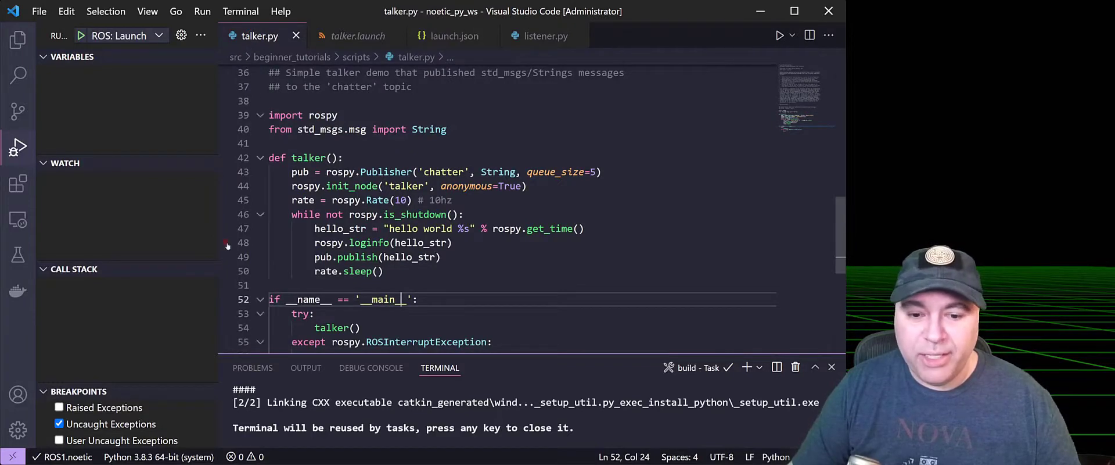
left_click(224, 242)
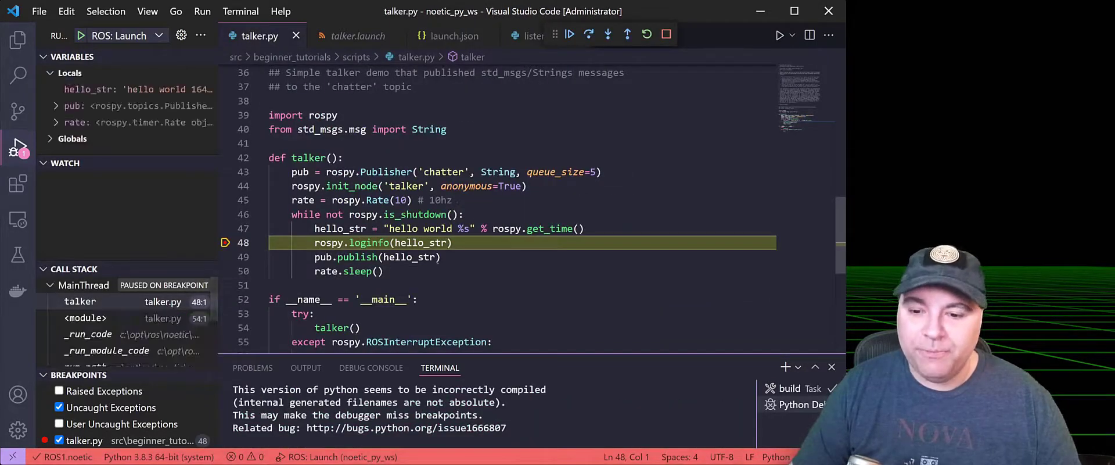
mouse_move(368, 243)
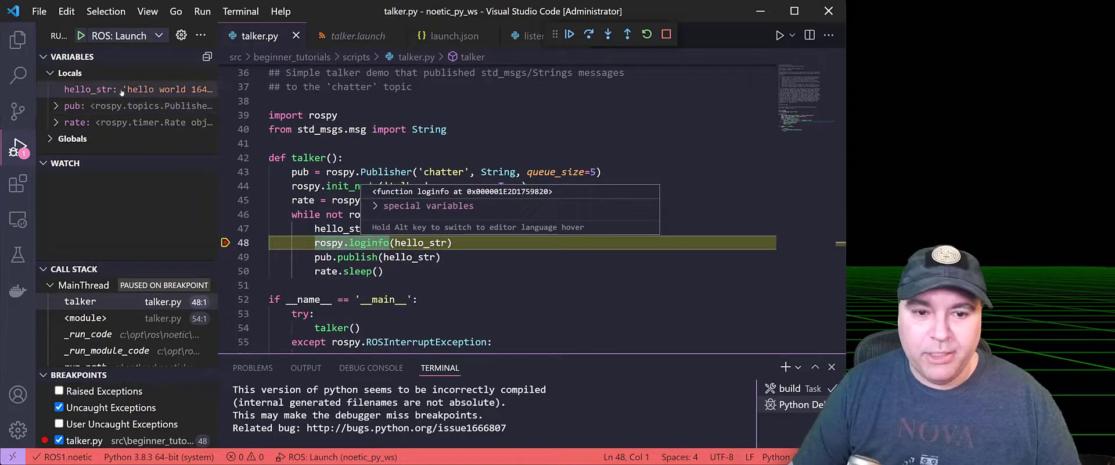
mouse_move(93, 90)
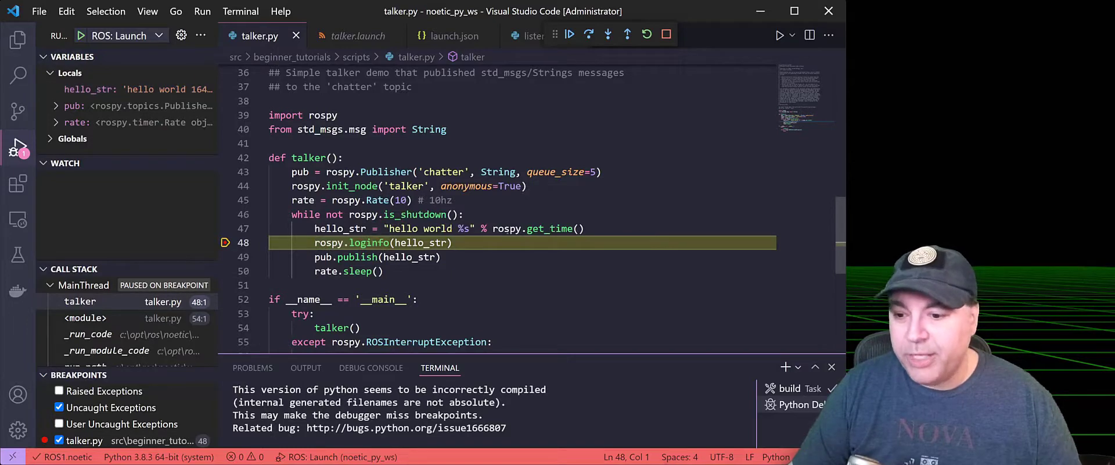
left_click(74, 105)
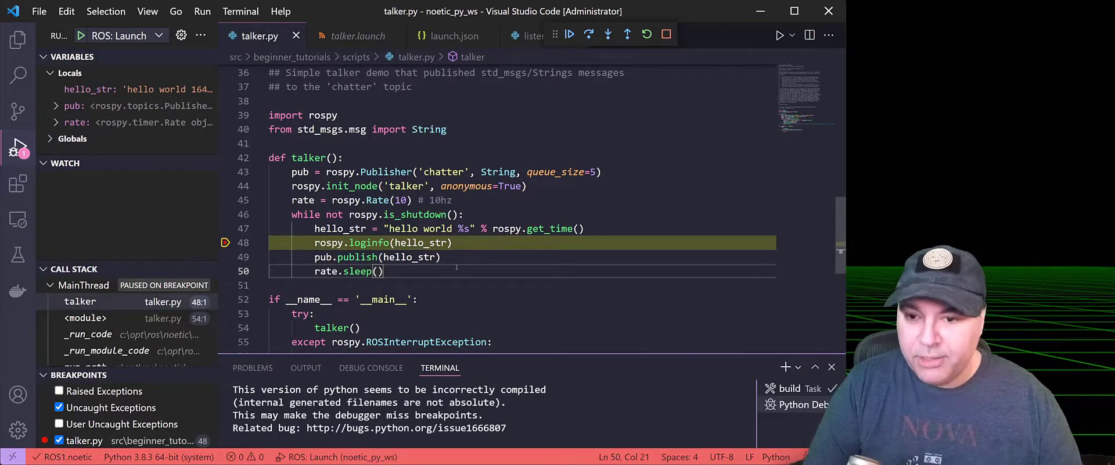
Step over three lines of the publish loop, watching hello_str print hello world.
key("F10")
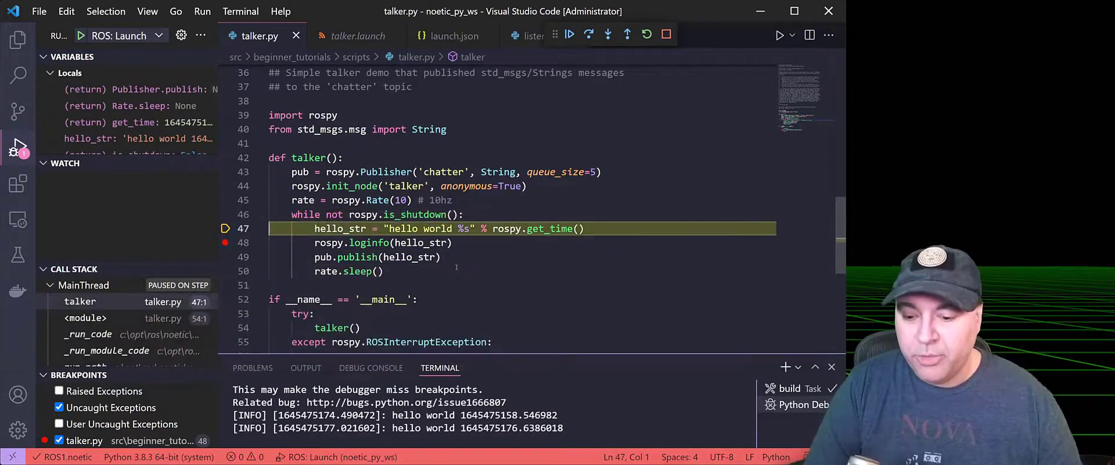
key("F10")
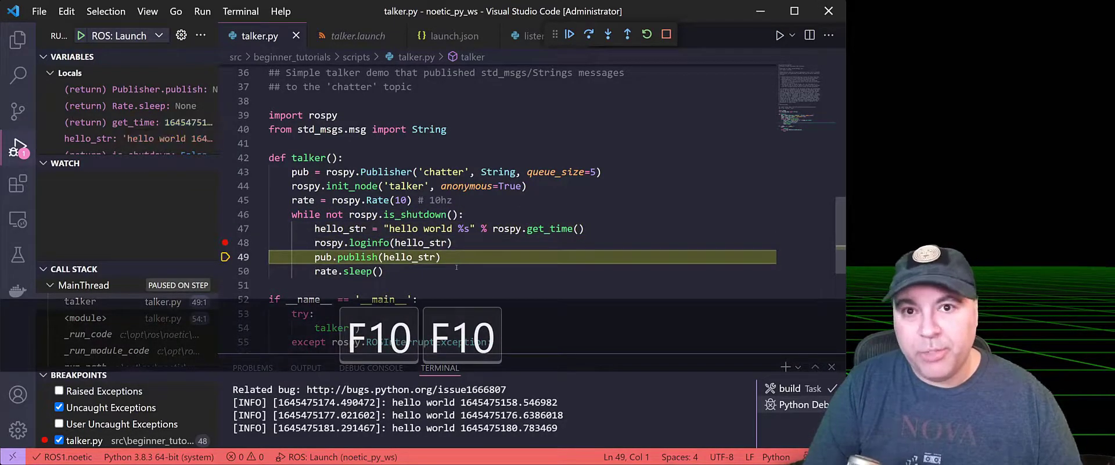
key("F10")
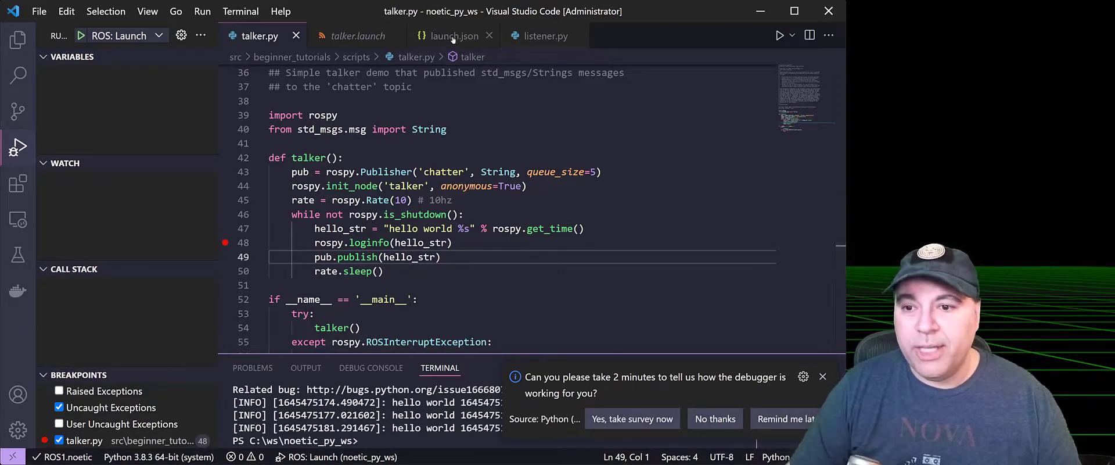
Duplicate the configuration as "ROS: Launch Multiple ROS Nodes" targeting talker_and_listener.launch and save.
left_click(453, 36)
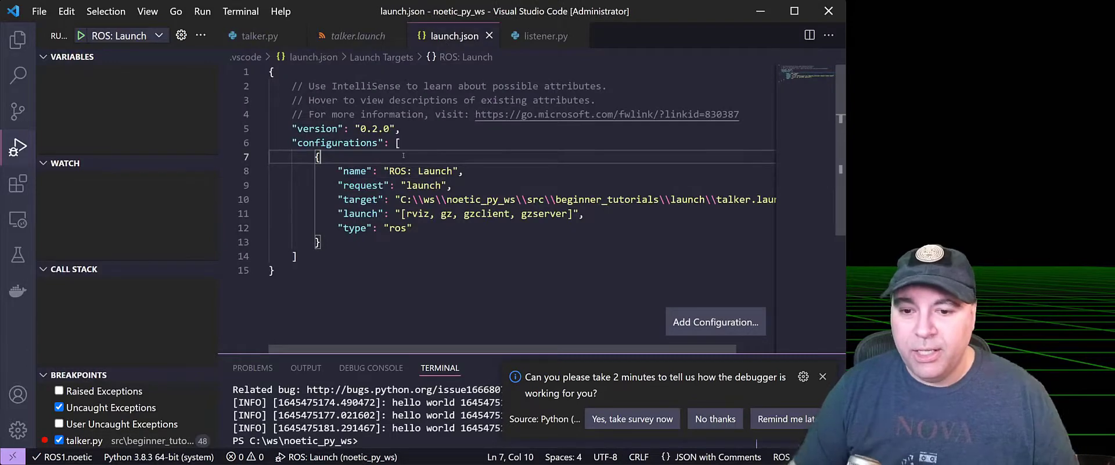
key("Shift+Down")
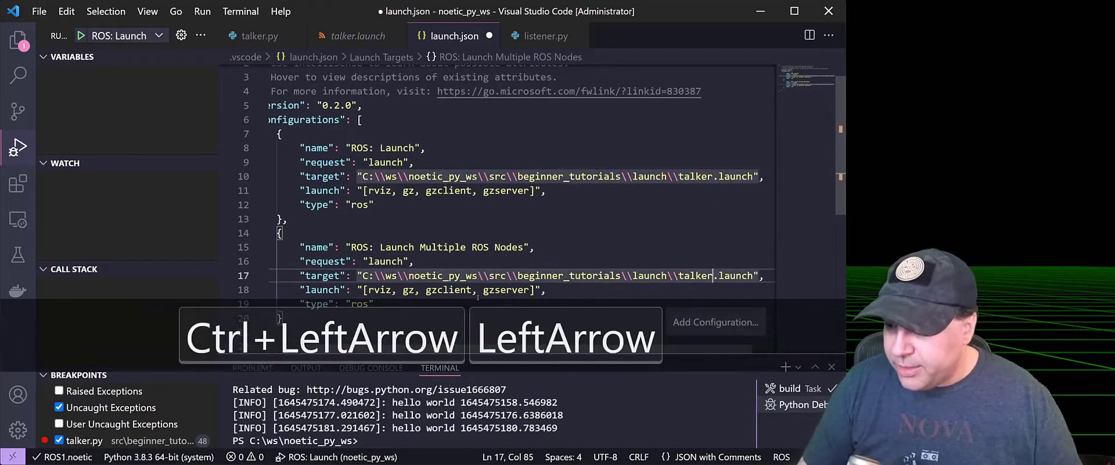
type("_and_")
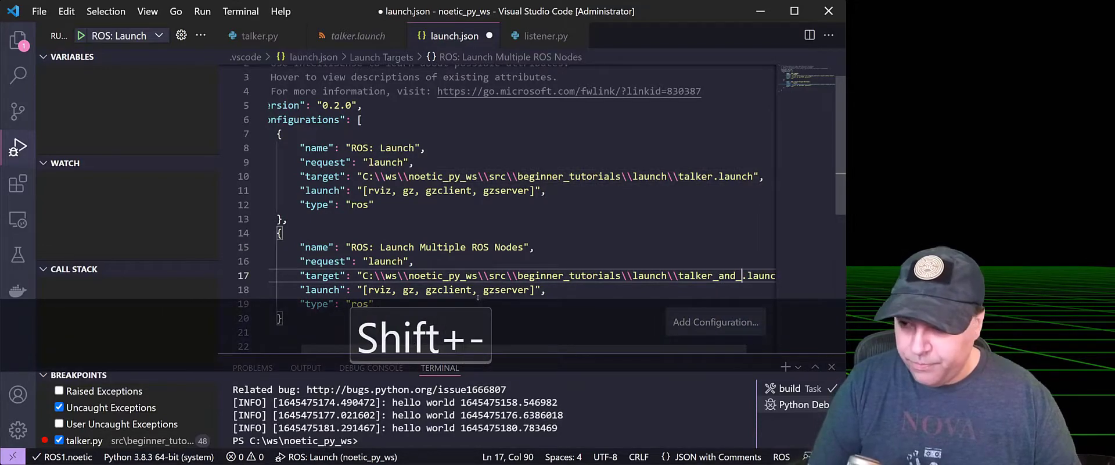
type("listener")
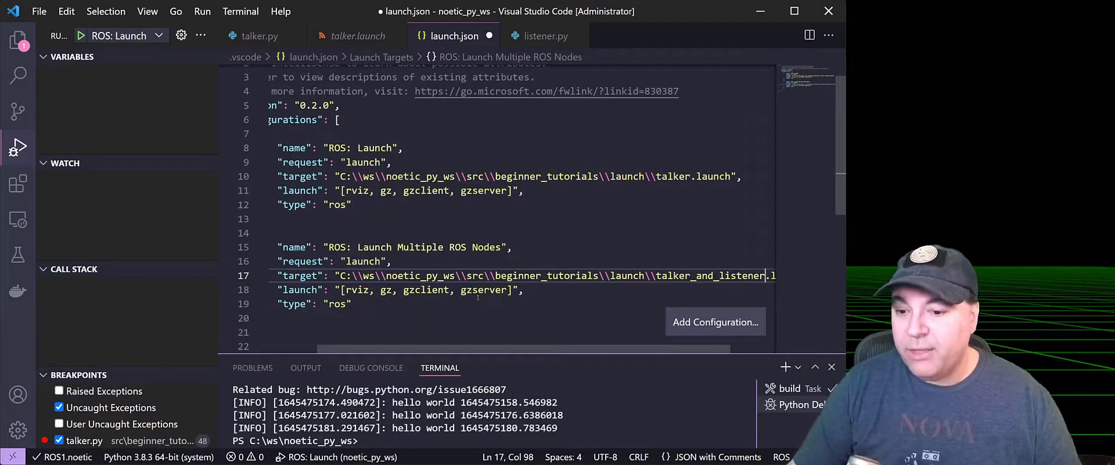
key("ctrl+s")
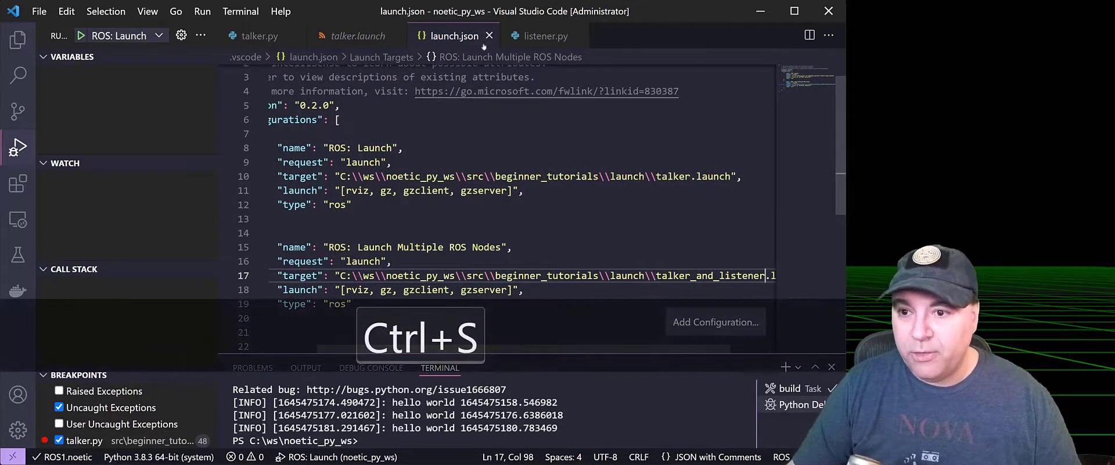
Make "ROS: Launch Multiple ROS Nodes" the active debug configuration.
left_click(260, 36)
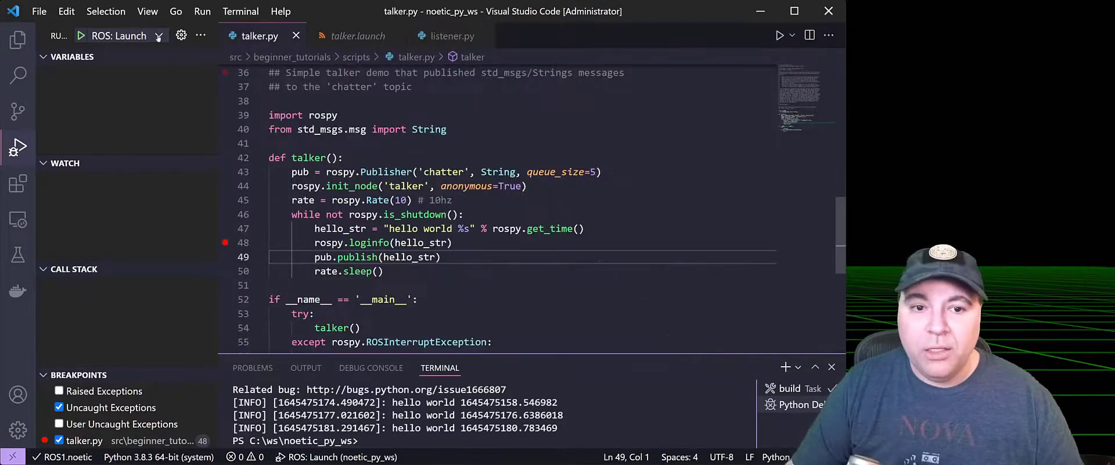
left_click(159, 36)
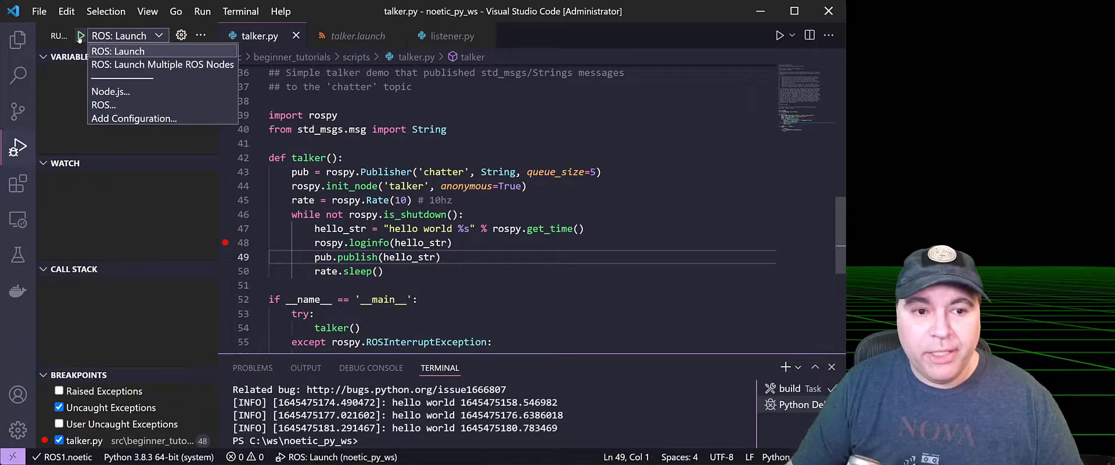
left_click(163, 63)
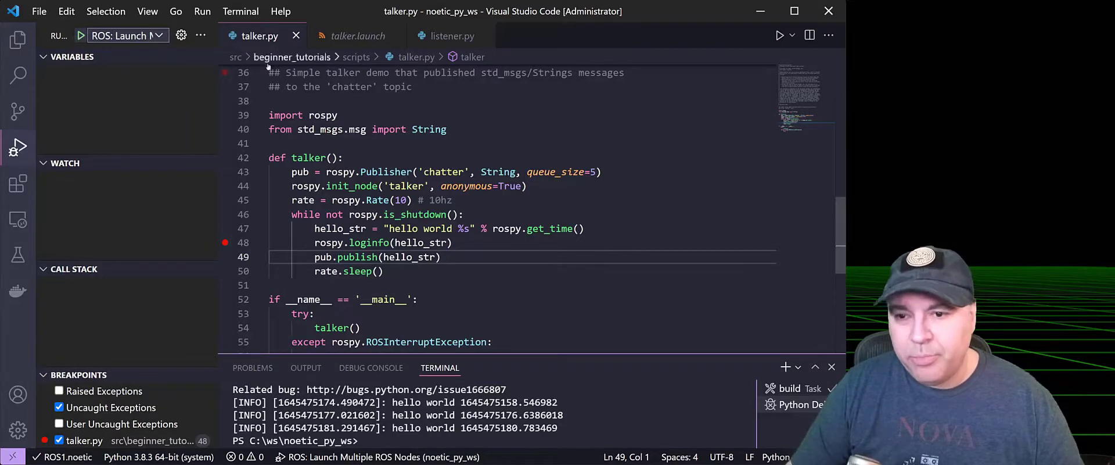
Set a breakpoint on line 43 of listener.py's callback and start debugging both nodes.
left_click(449, 36)
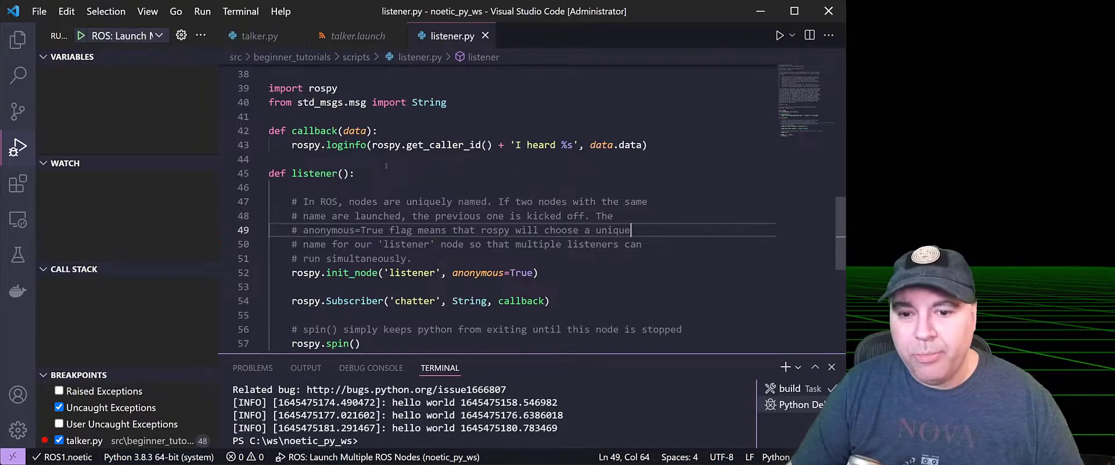
left_click(225, 144)
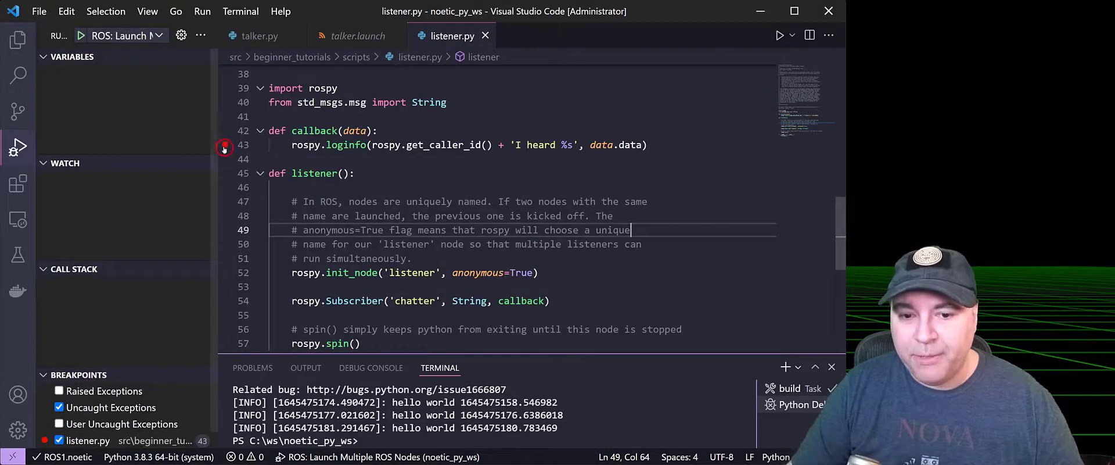
left_click(223, 144)
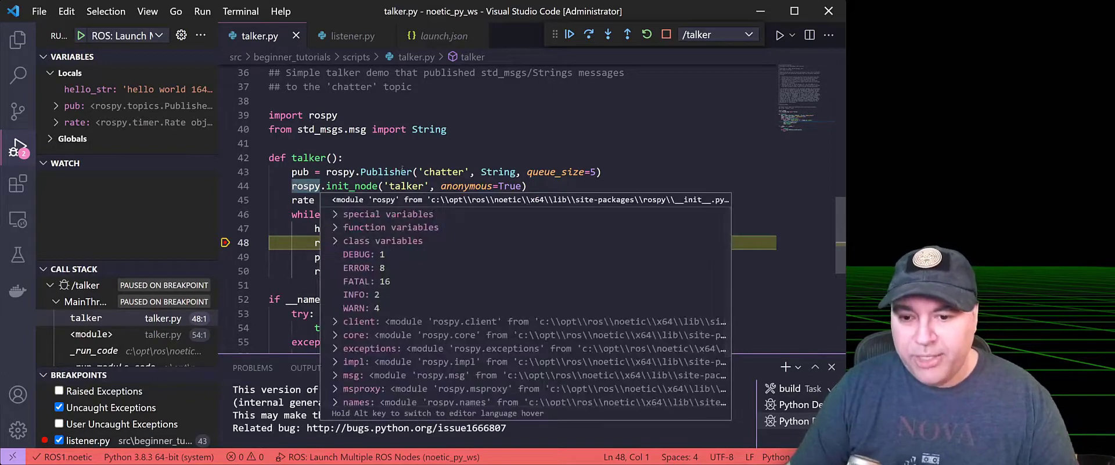
Continue the paused talker past its breakpoint three times with F5.
key("F5")
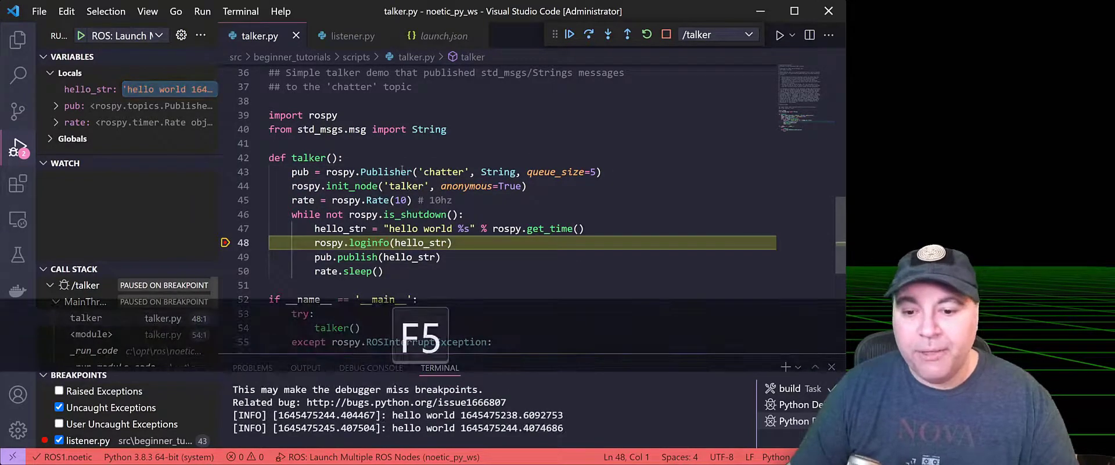
key("f5")
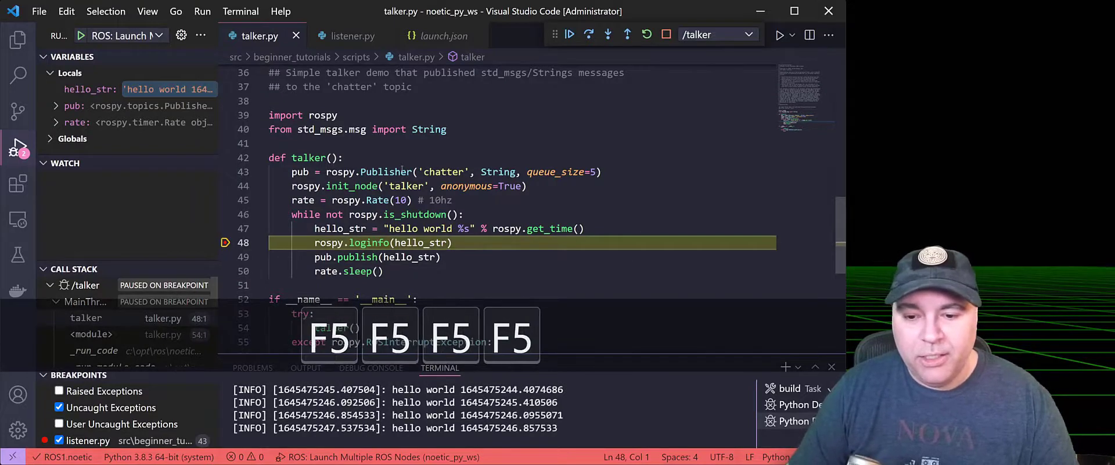
key("f5")
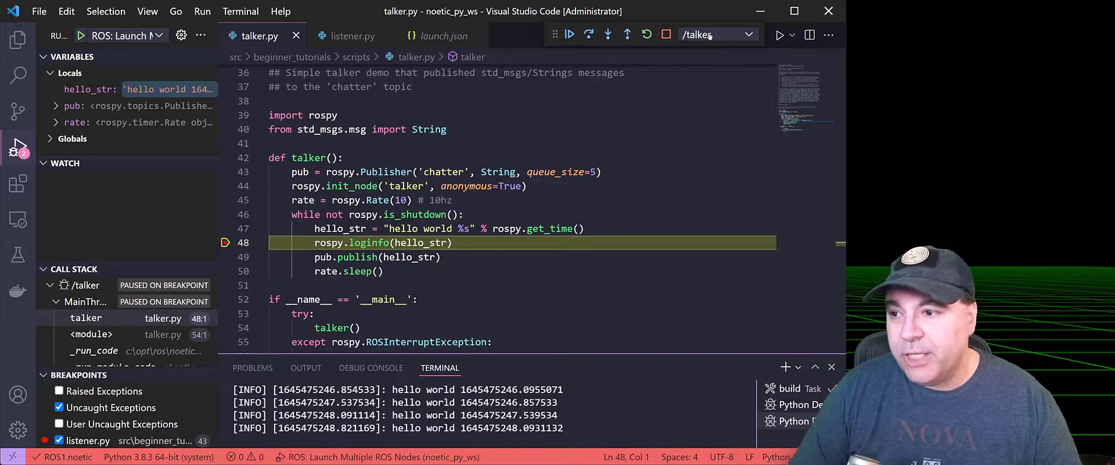
Switch the debugger to the /listener process to hit its callback breakpoint, then back to /talker.
left_click(716, 33)
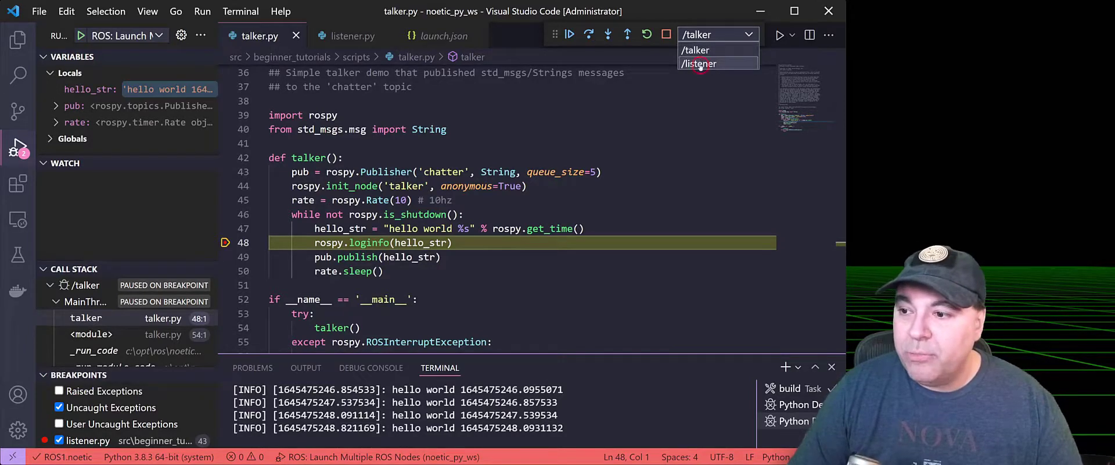
left_click(698, 64)
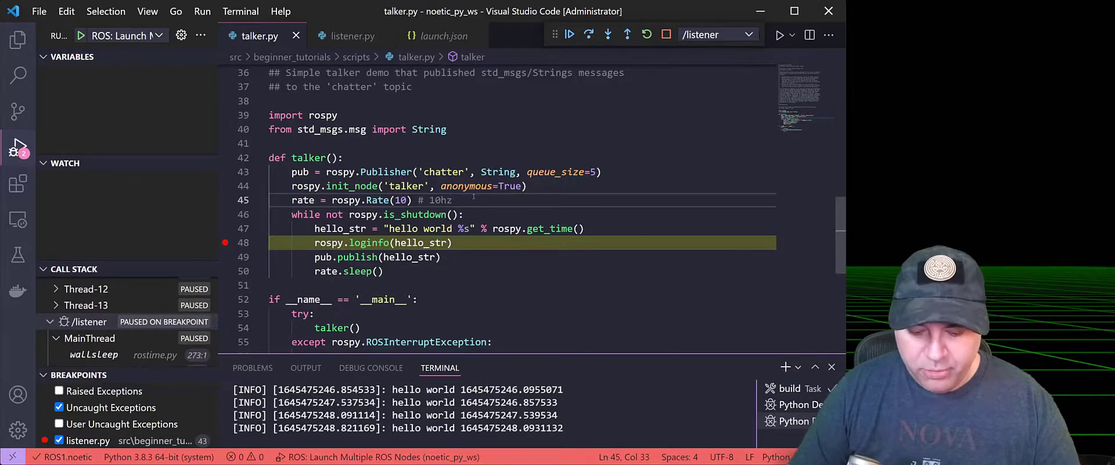
left_click(350, 36)
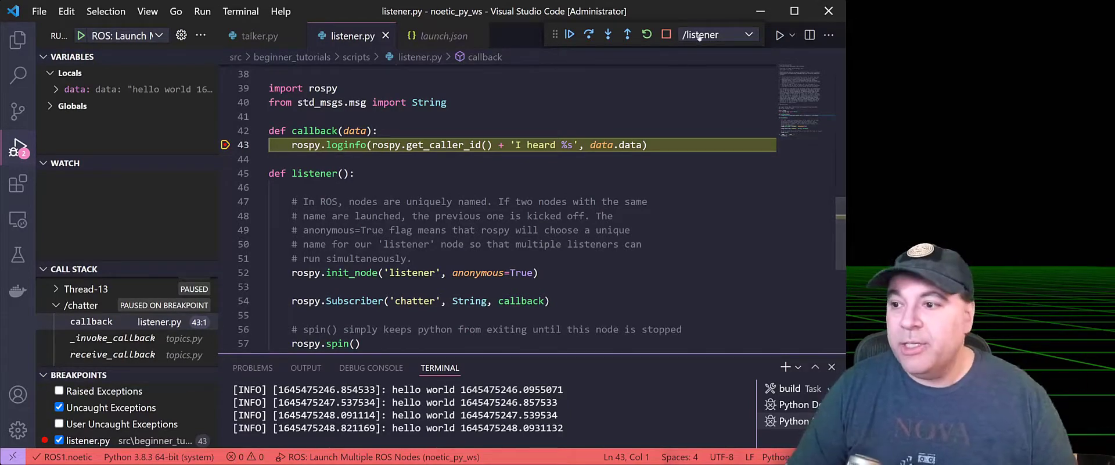
left_click(750, 33)
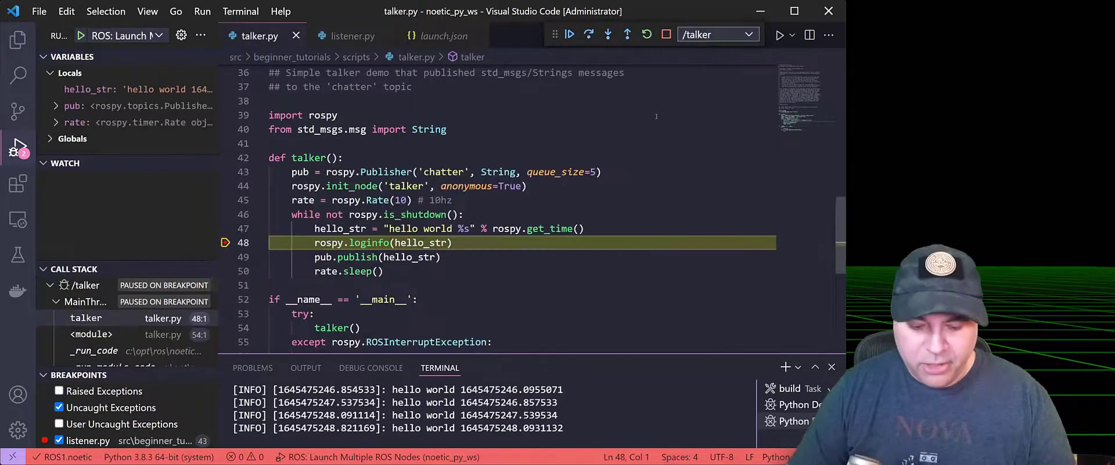
left_click(717, 34)
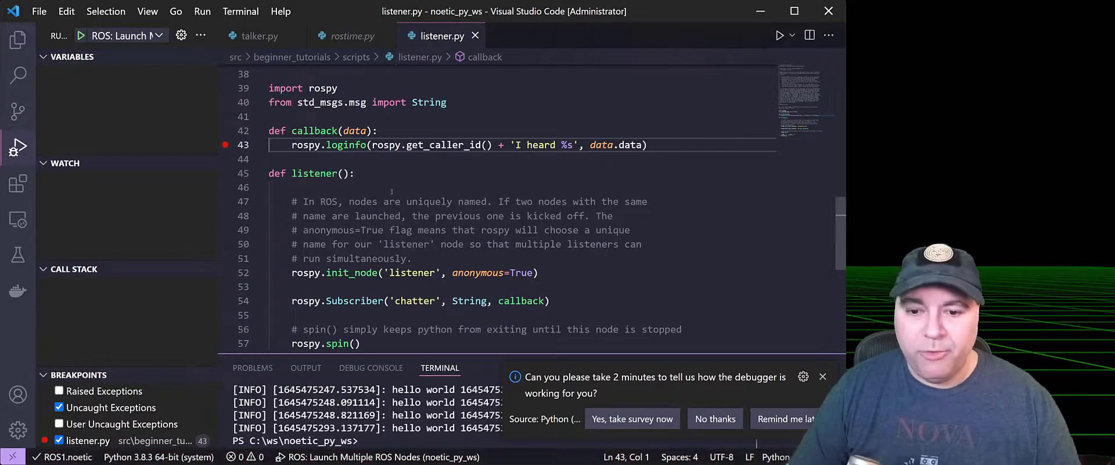
Show the command palette listing ROS commands such as start and stop over listener.py.
key("ctrl+shift+p")
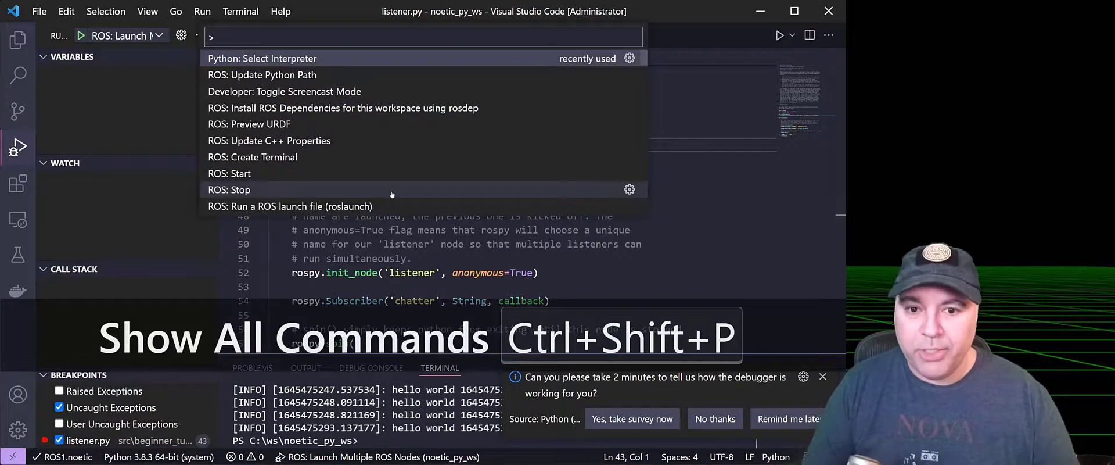